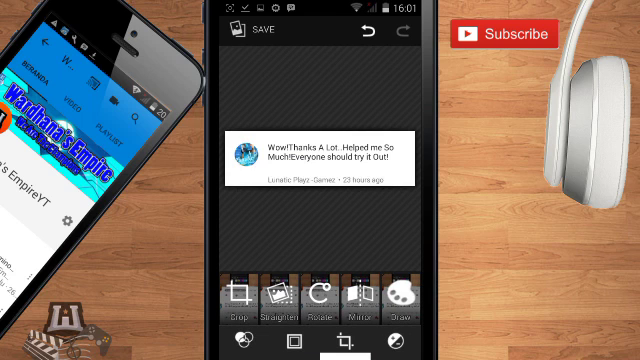
Step: Save the cropped YouTube comment image to the Screenshots folder
{"action": "left_click", "coordinate": [256, 28]}
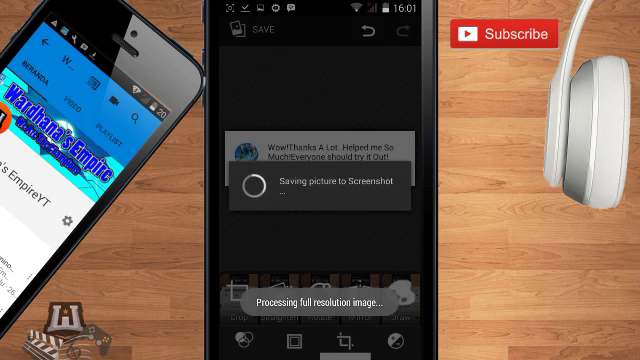